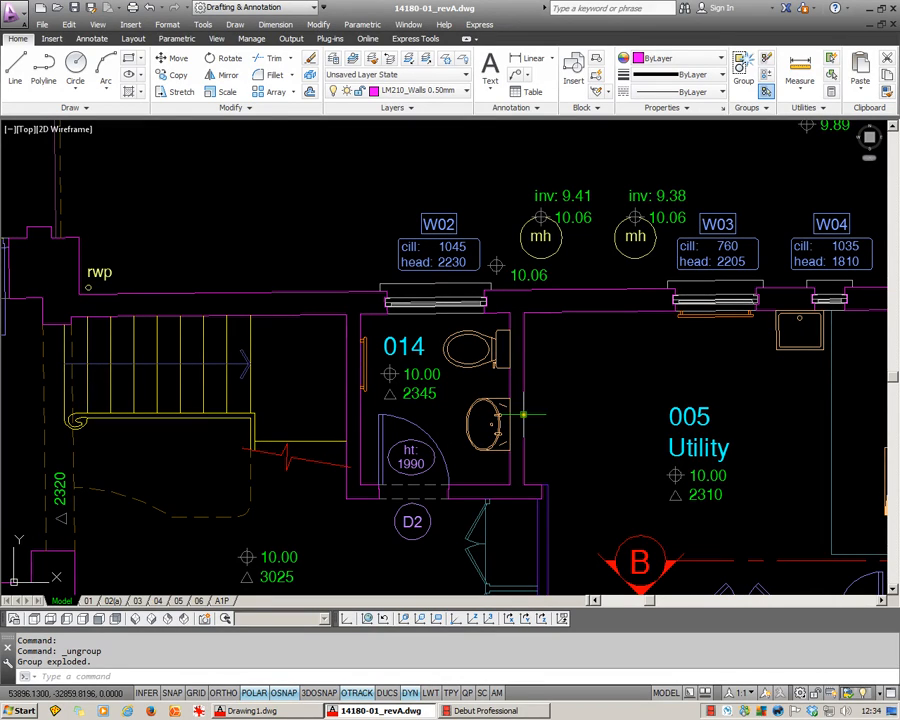
mouse_move(570, 390)
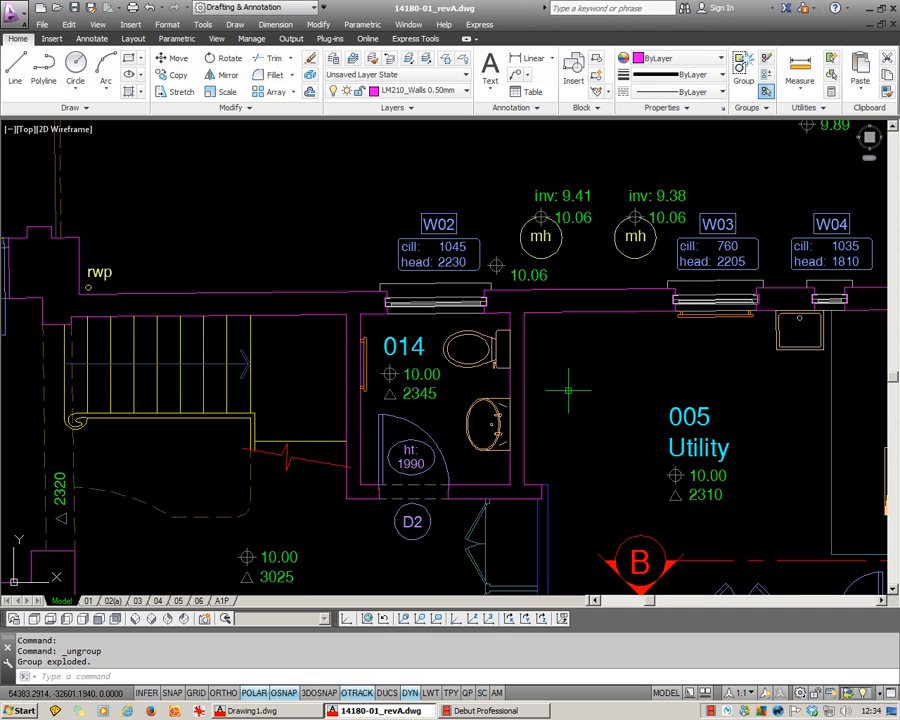
mouse_move(450, 356)
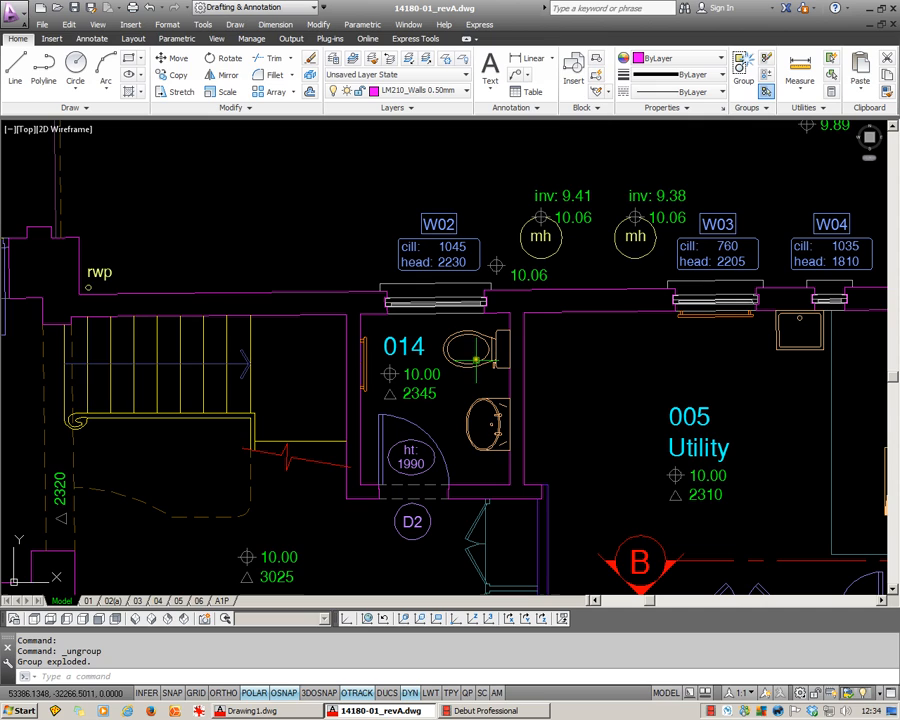
mouse_move(662, 274)
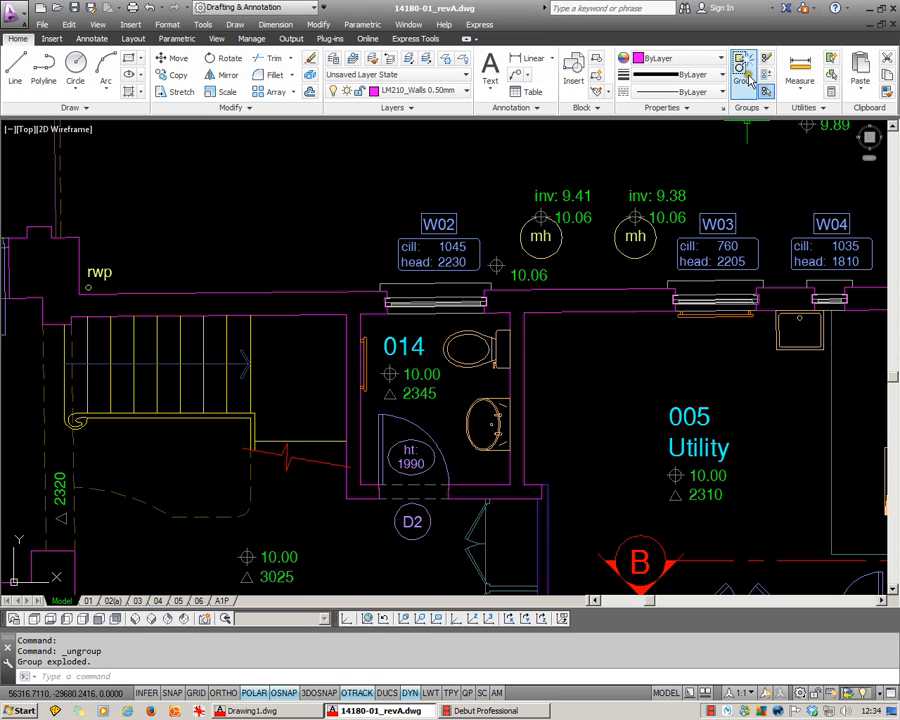
- Start the Copy command from the Modify panel
left_click(742, 64)
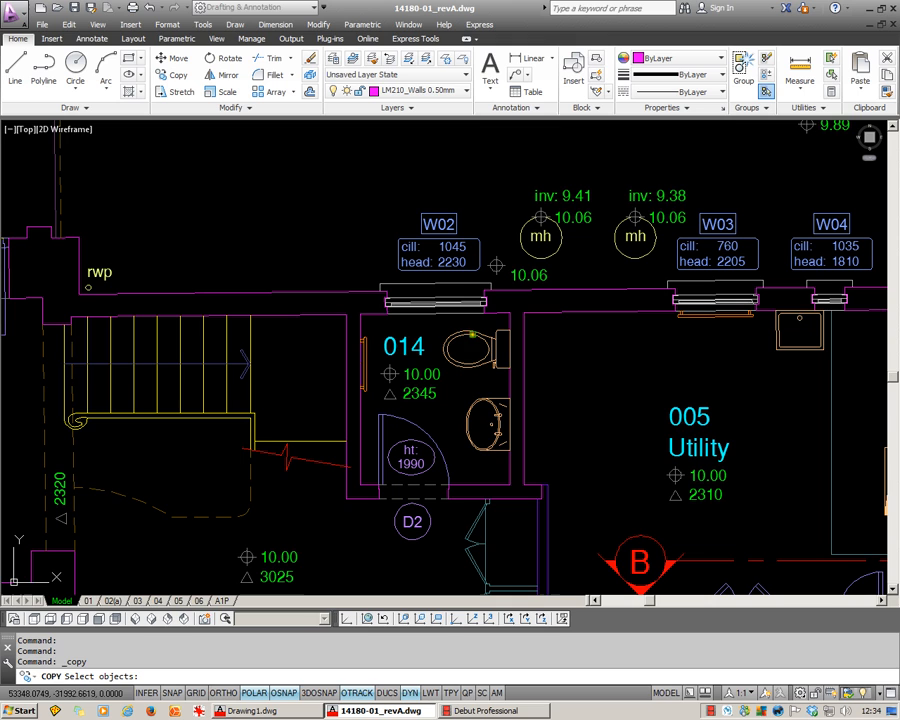
- Select the toilet and basin fixtures as the objects to copy
left_click(484, 424)
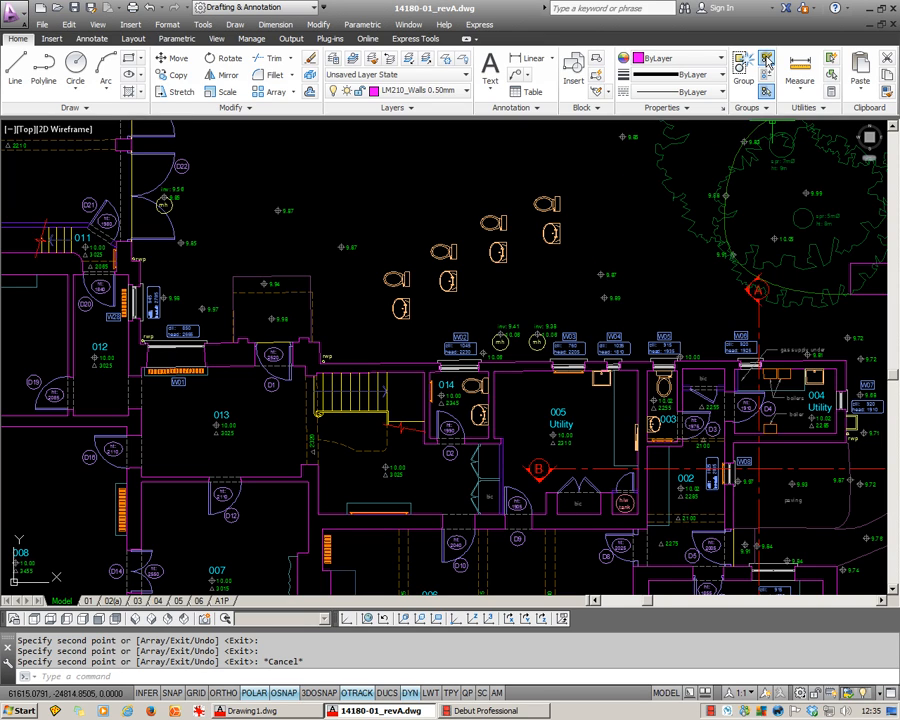
mouse_move(636, 206)
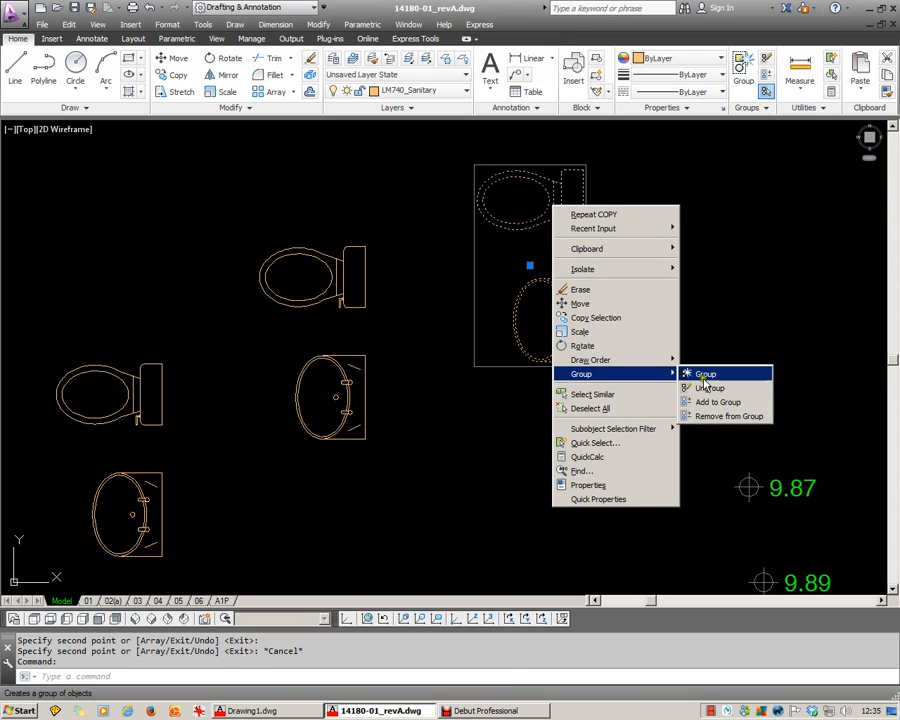
mouse_move(716, 400)
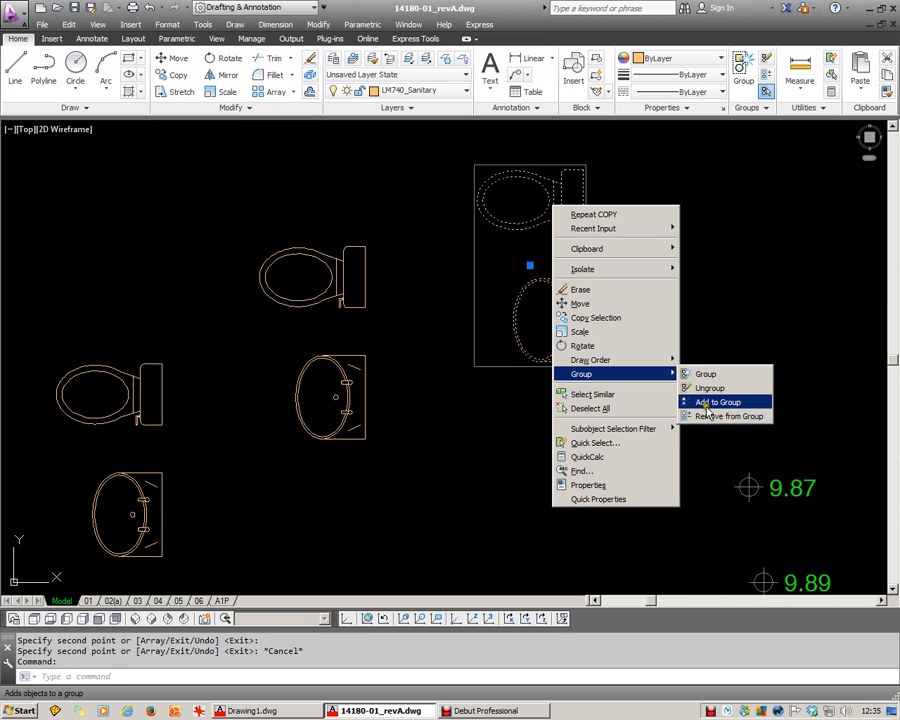
mouse_move(710, 416)
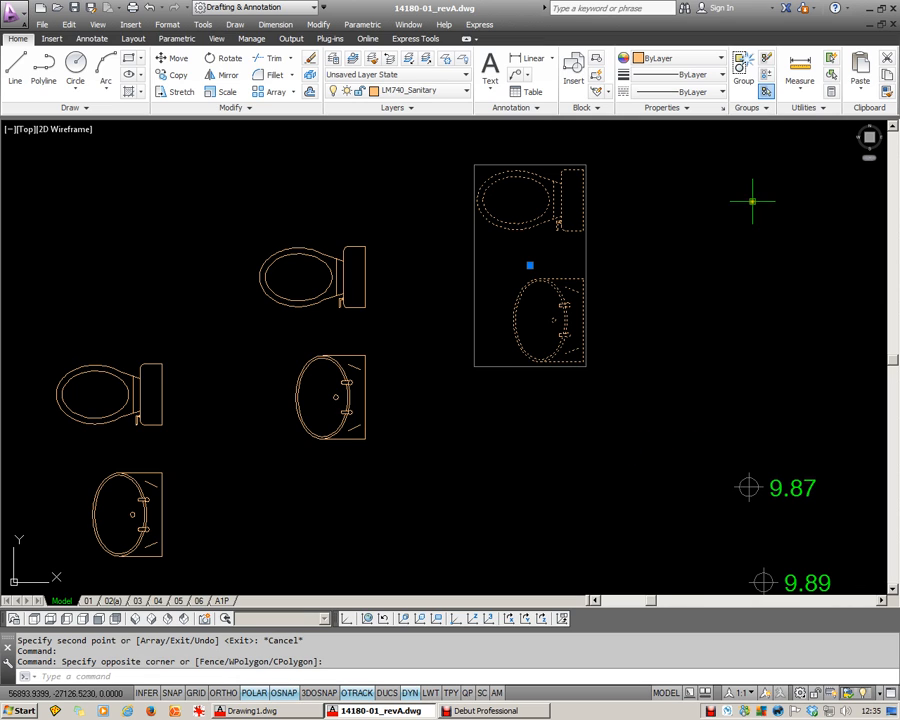
mouse_move(752, 108)
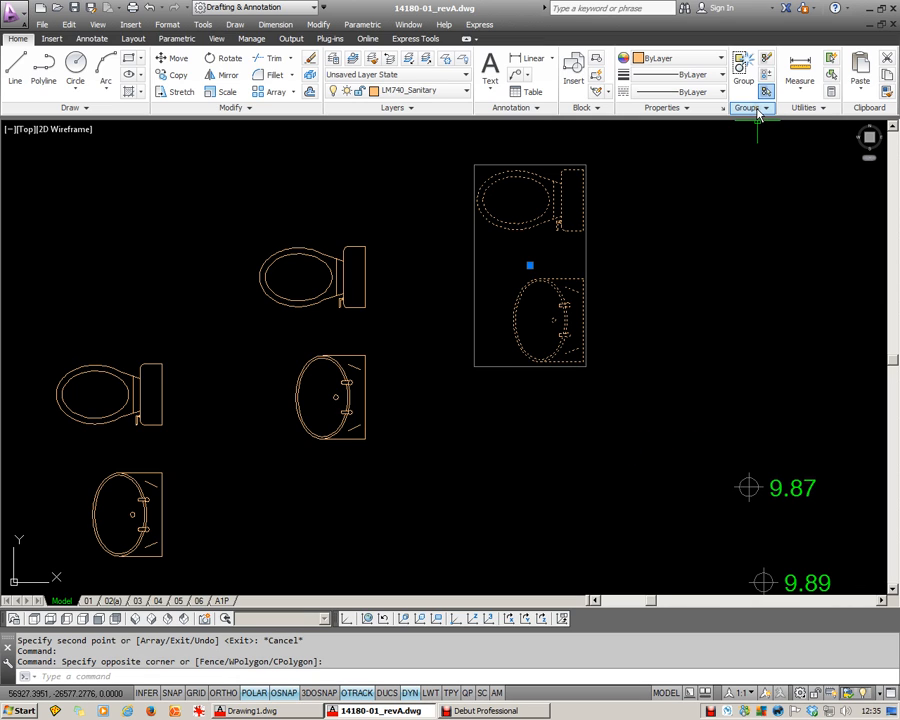
left_click(764, 108)
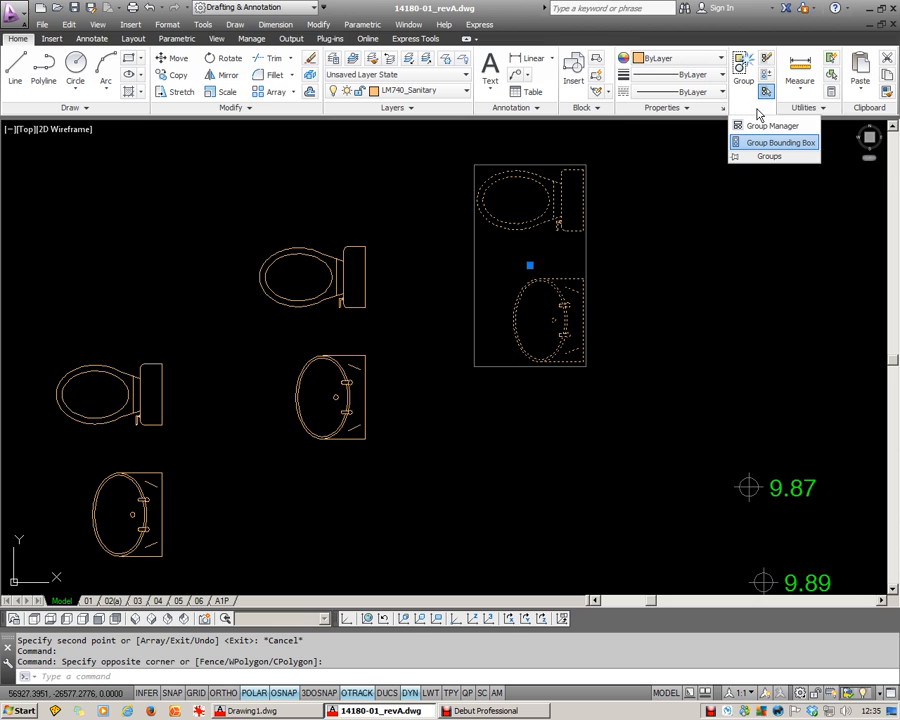
mouse_move(770, 124)
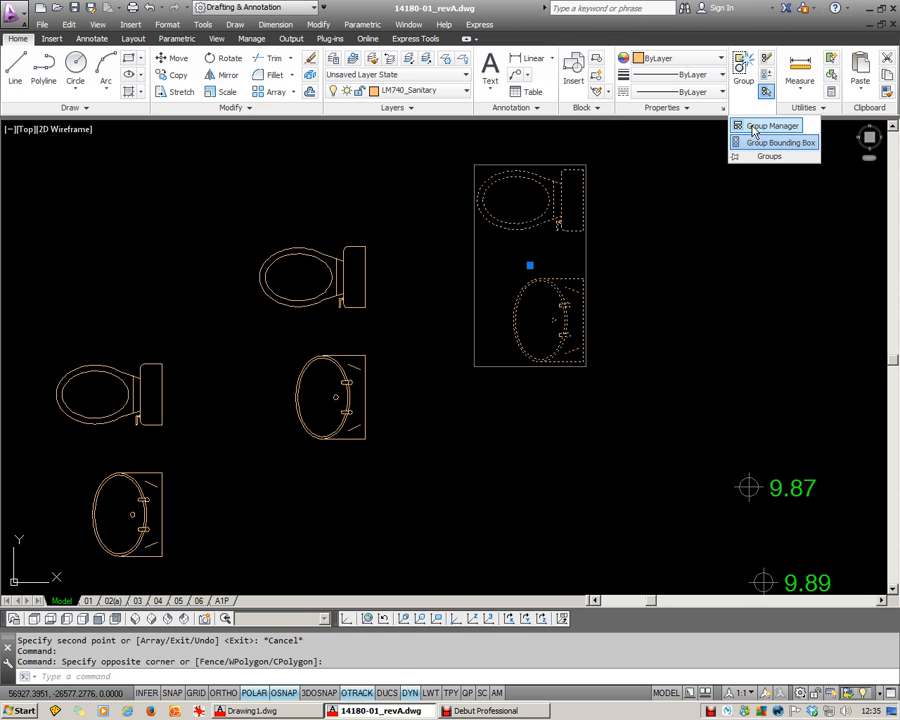
left_click(774, 124)
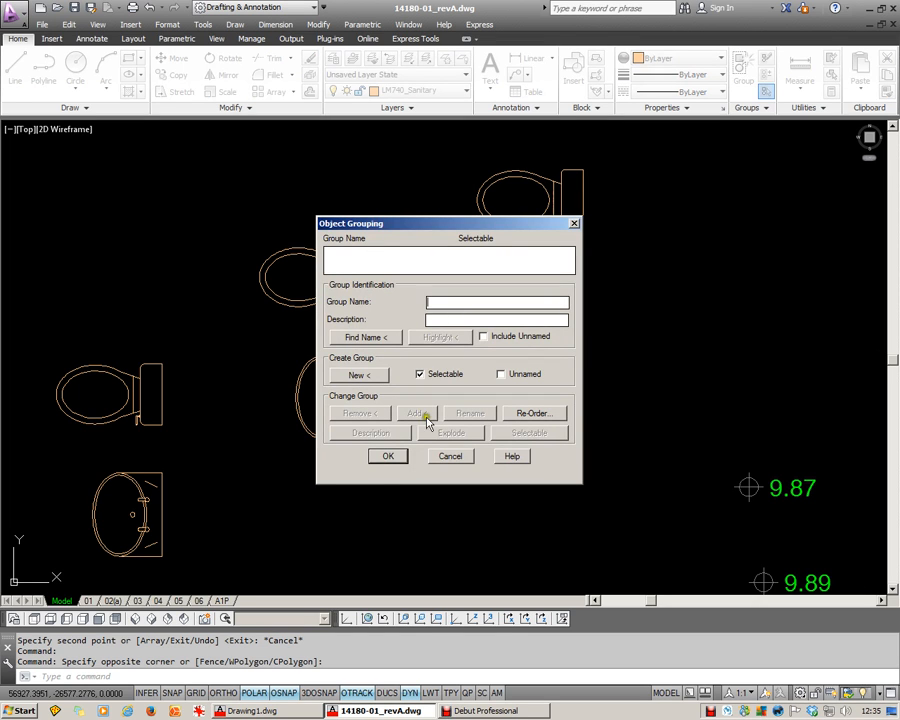
left_click(768, 108)
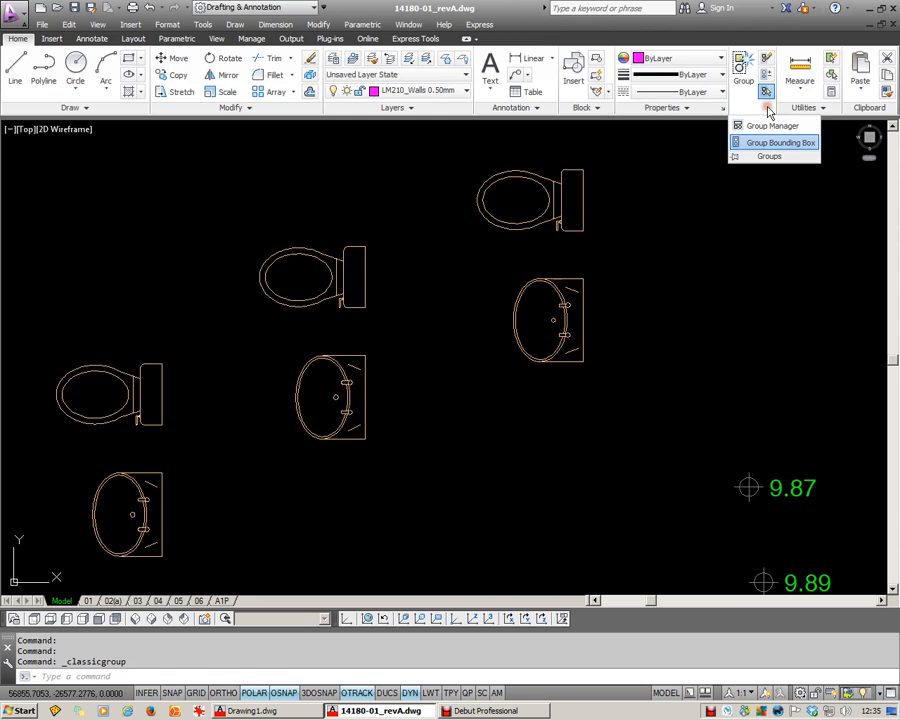
mouse_move(738, 142)
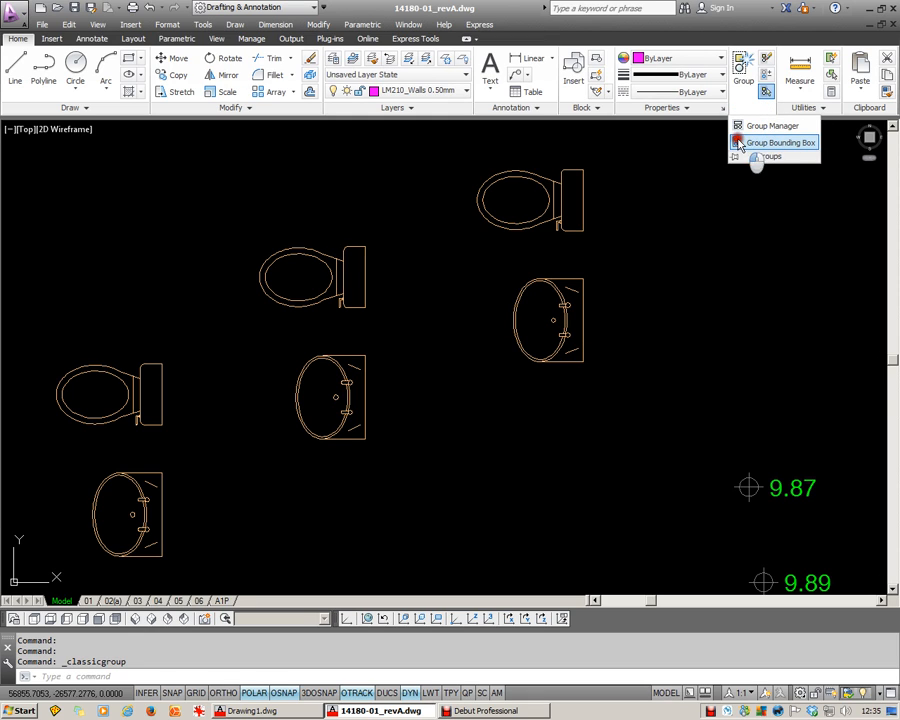
left_click(780, 142)
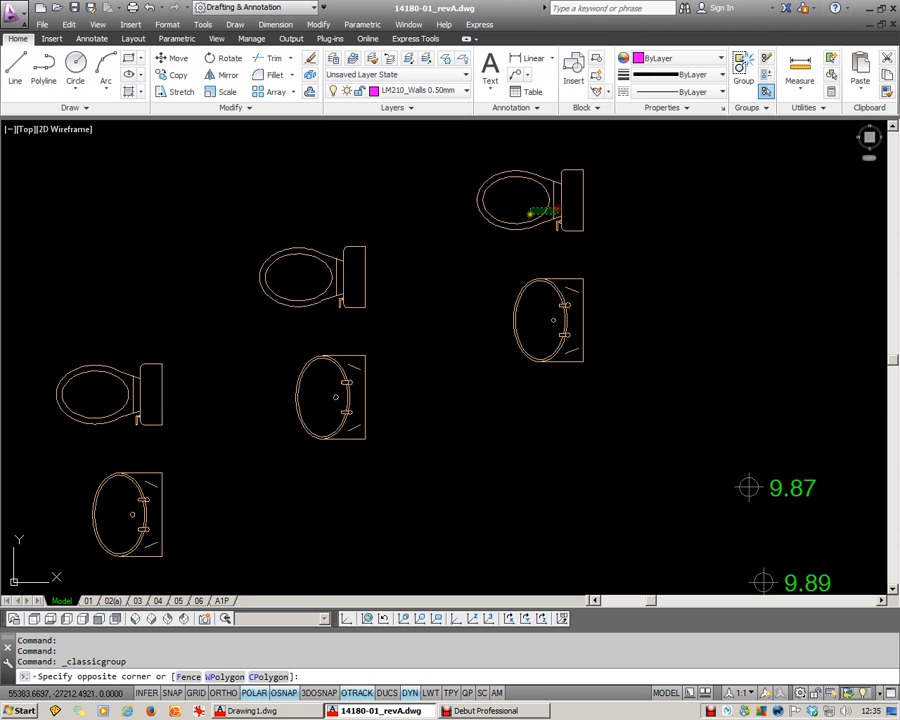
key("Escape")
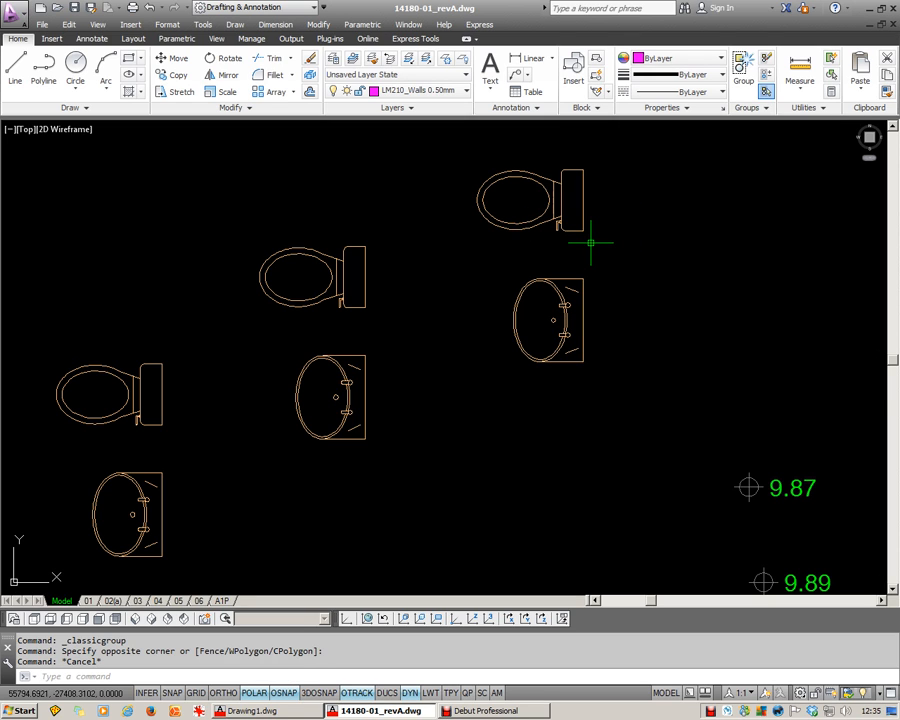
left_click(748, 108)
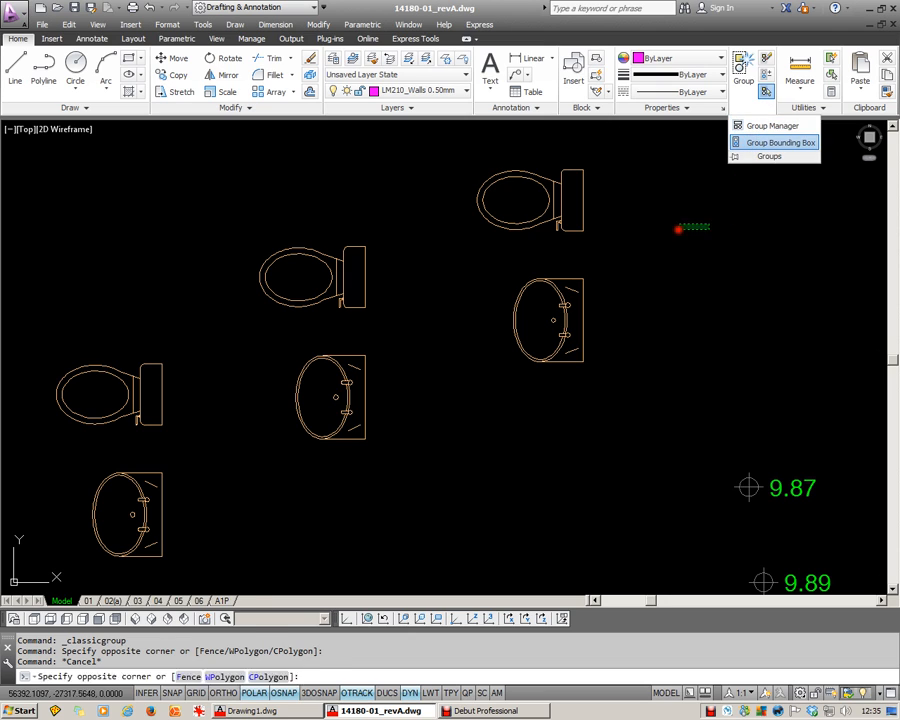
- With group selection off pick the top toilet alone, then with it on select its whole toilet-and-basin group
left_click(766, 90)
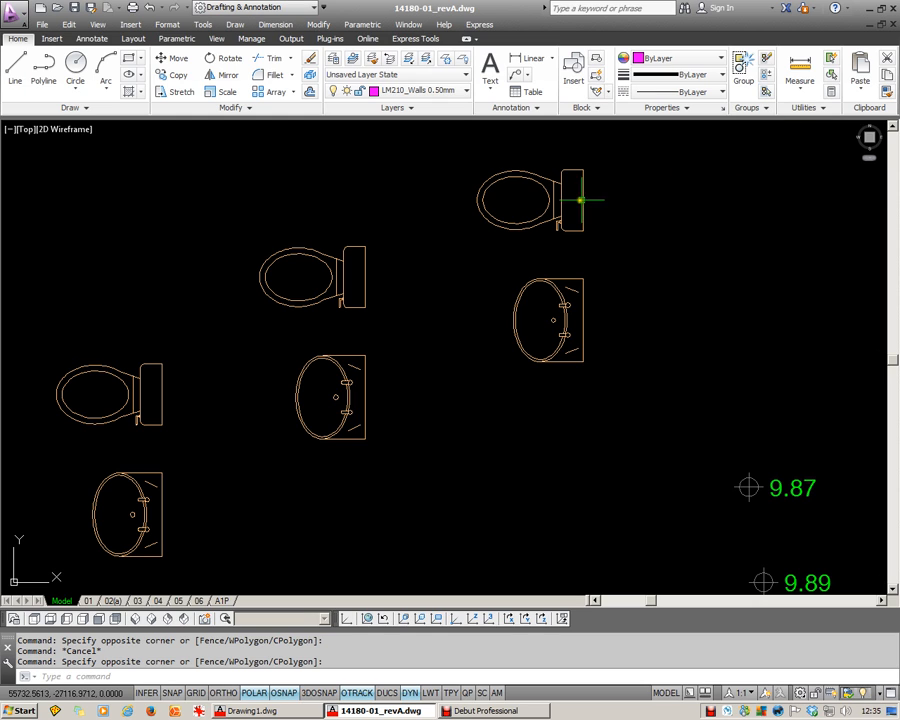
left_click(530, 200)
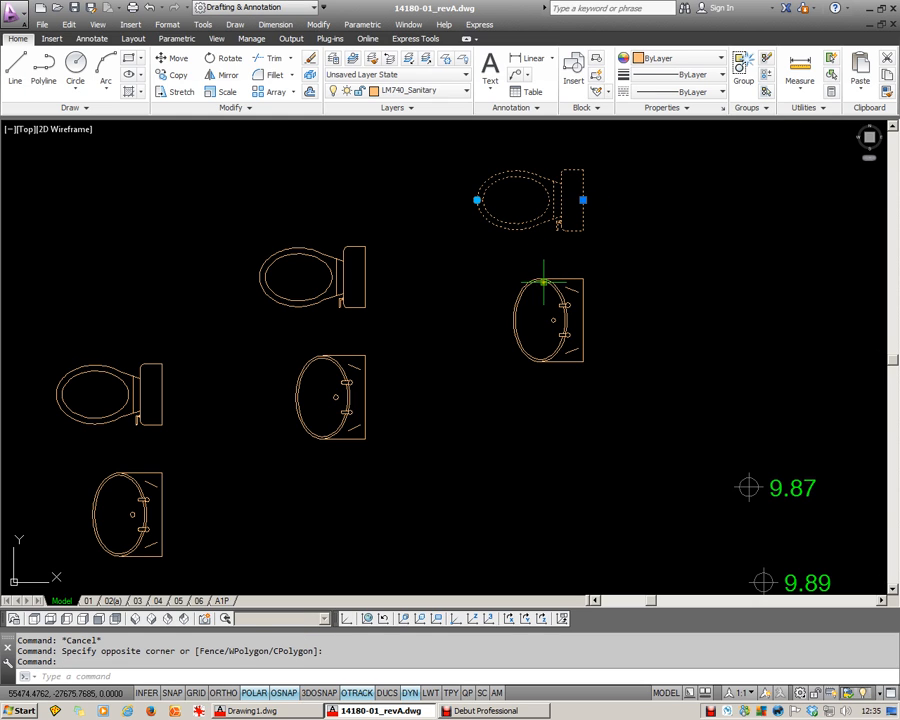
left_click(548, 320)
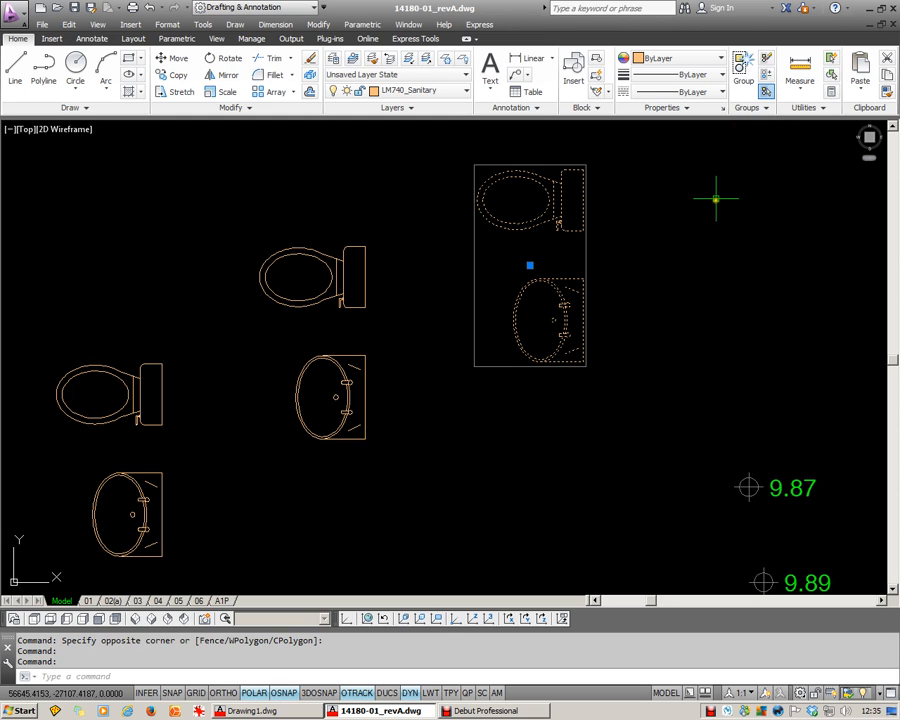
key("Escape")
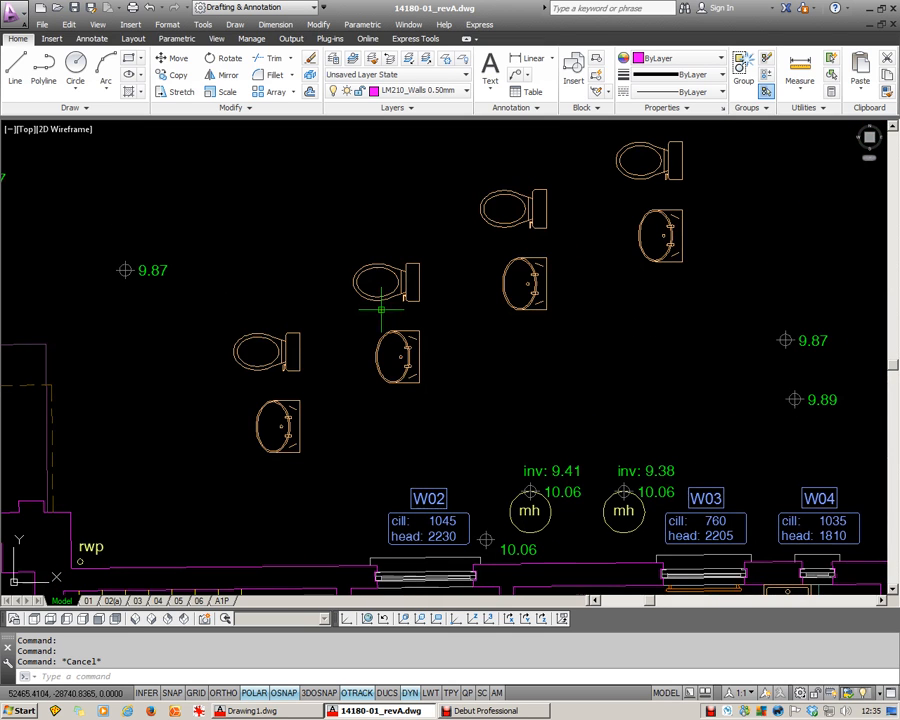
- Show the shortcut menu of editing options for the selected toilet-and-basin group
right_click(386, 322)
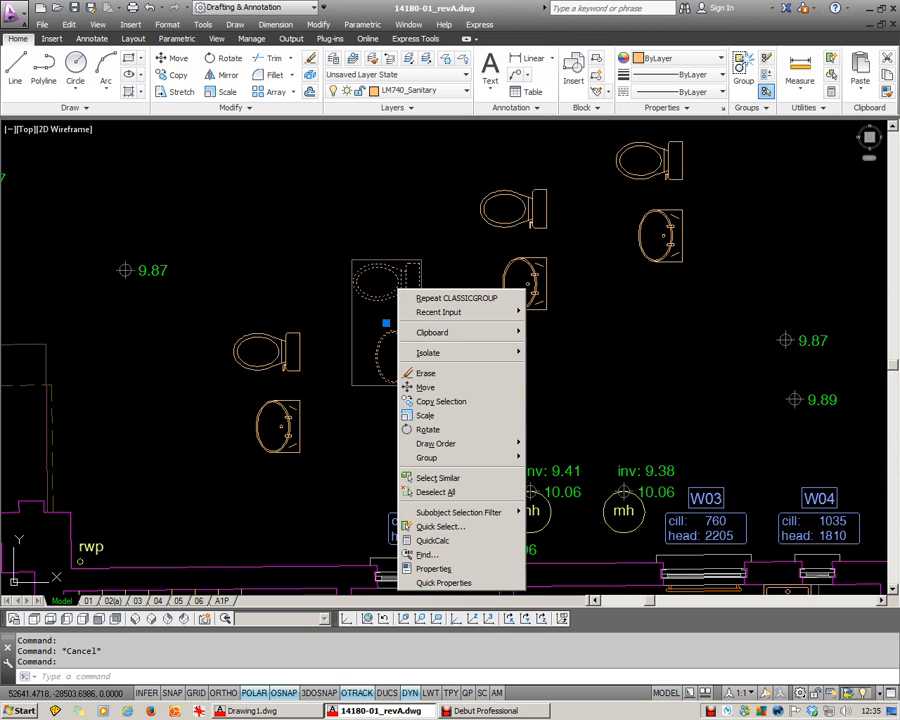
mouse_move(240, 248)
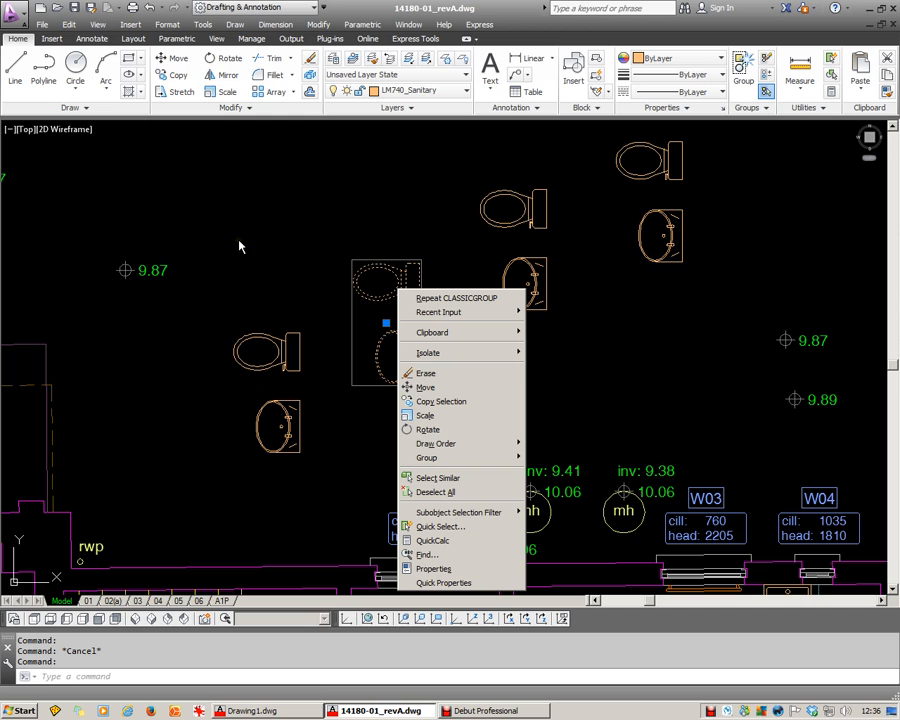
mouse_move(278, 272)
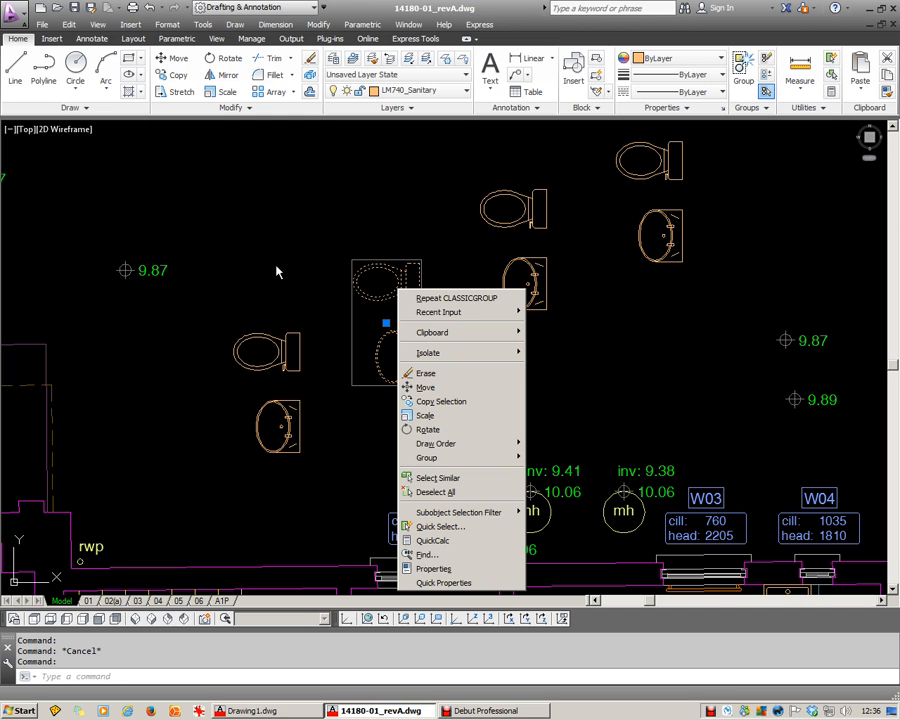